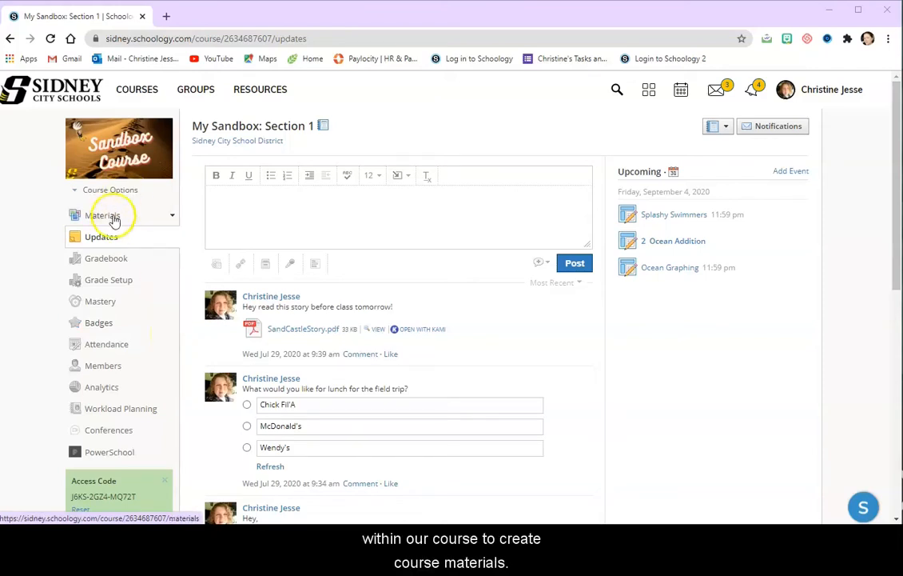
Show the course's Add Materials options and installed apps, listing CK-12 and Screencast-O-Matic.
click(102, 215)
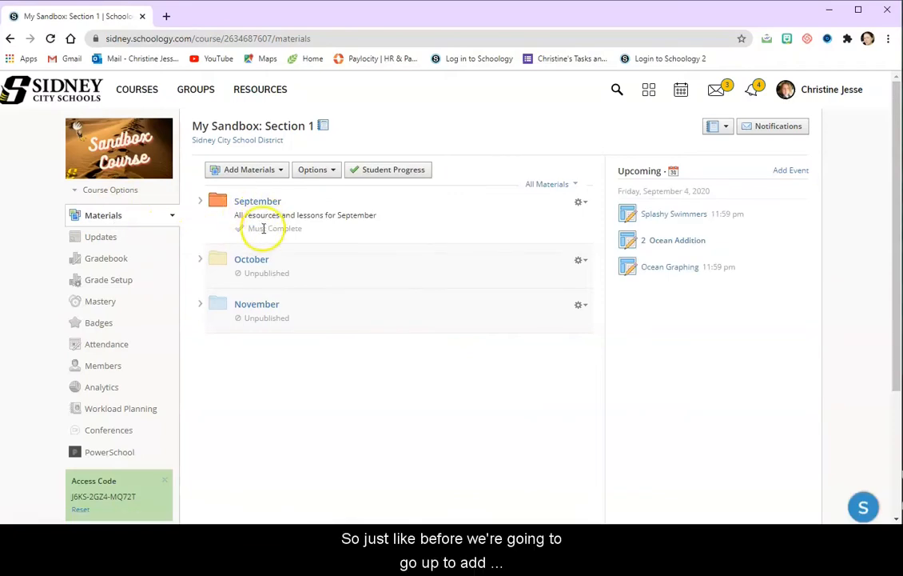
click(247, 169)
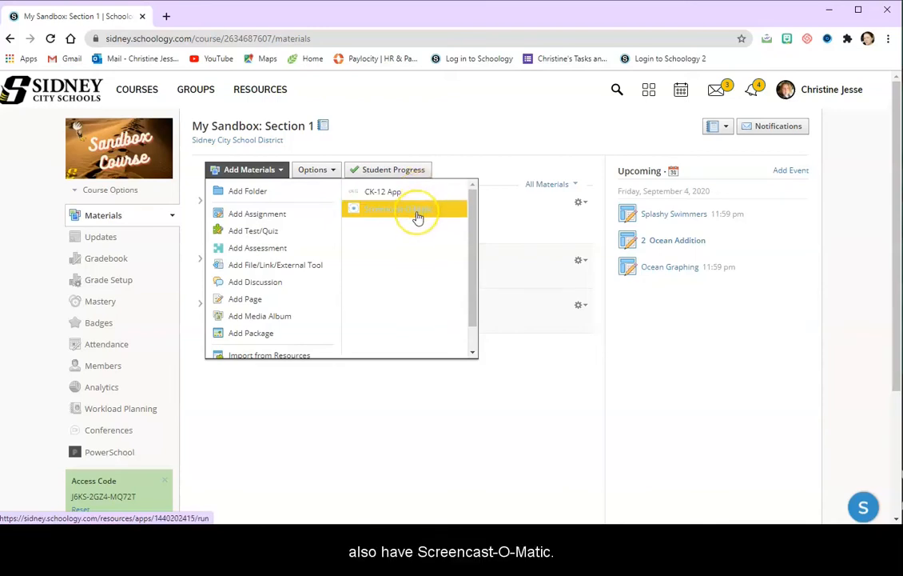
click(403, 208)
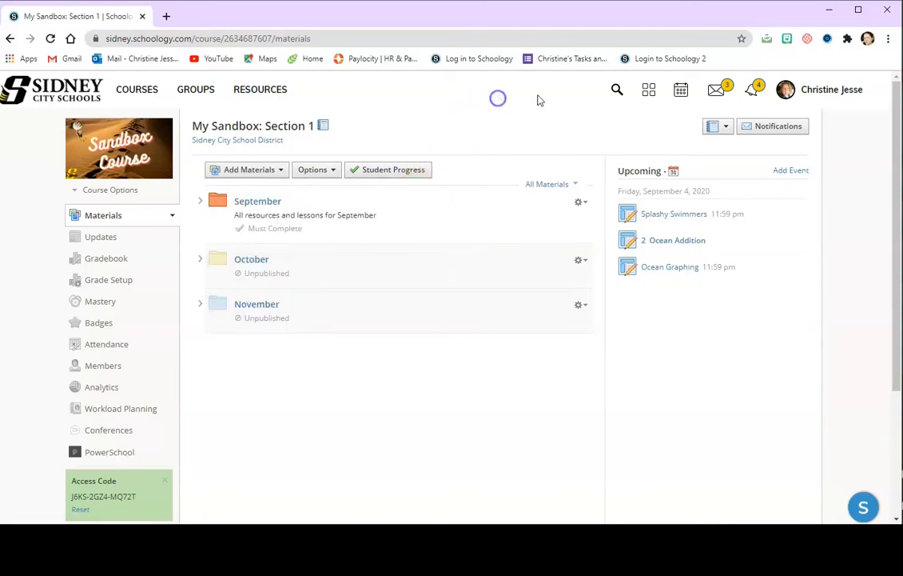
click(649, 89)
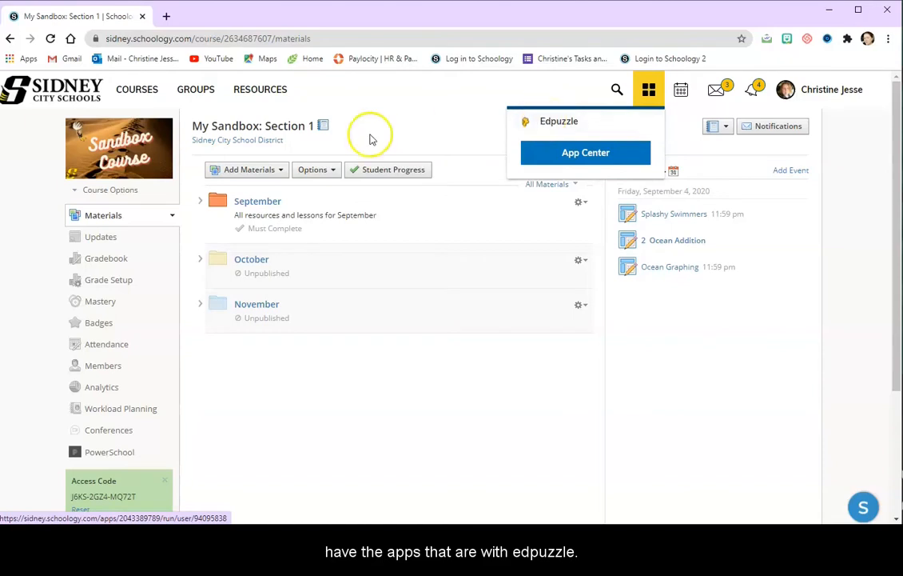
click(250, 170)
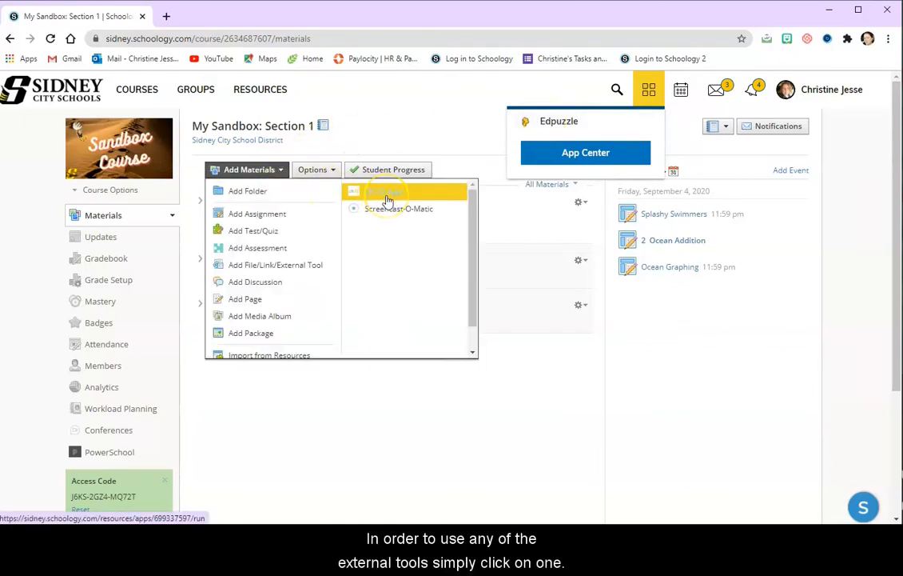
Launch CK-12, acknowledge the grading reminder and browse to the Commonsense Composition writing book.
click(400, 208)
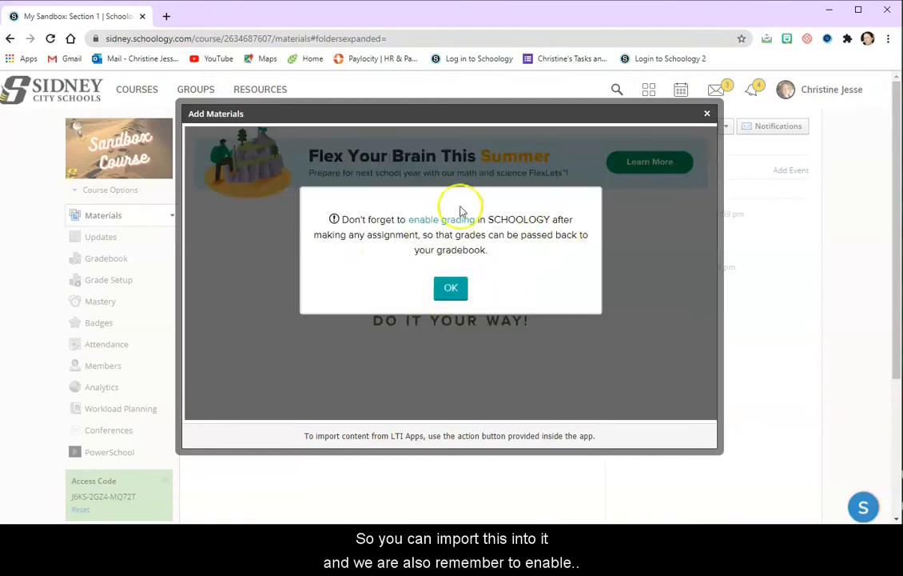
click(451, 288)
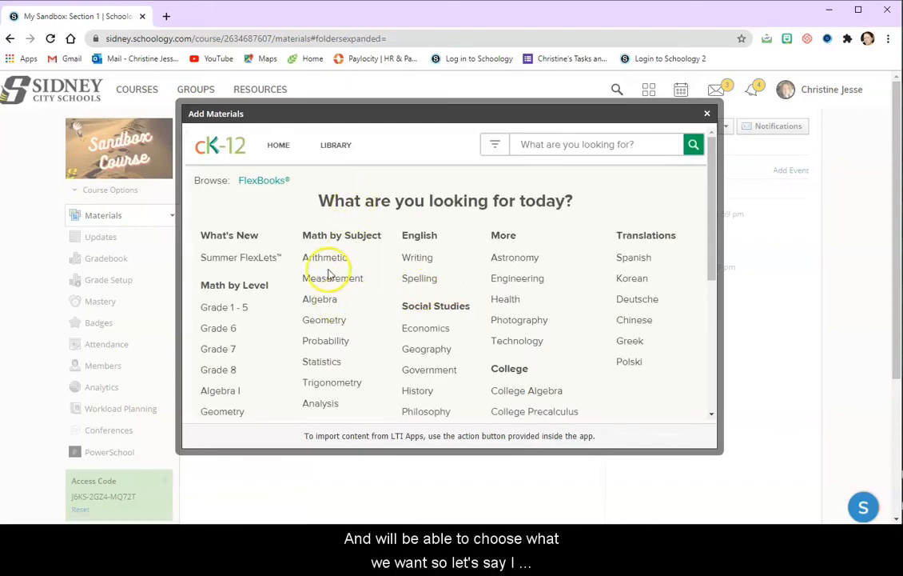
mouse_move(417, 258)
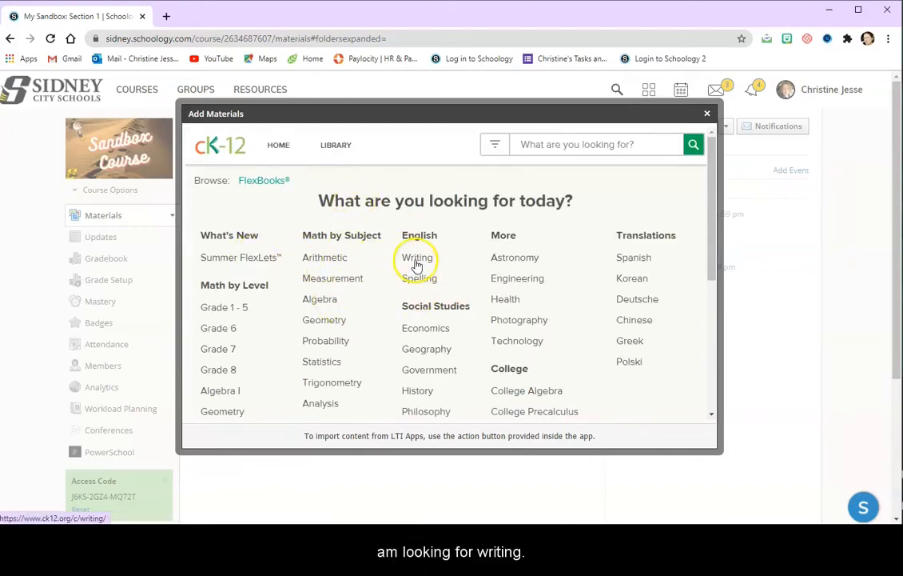
click(415, 256)
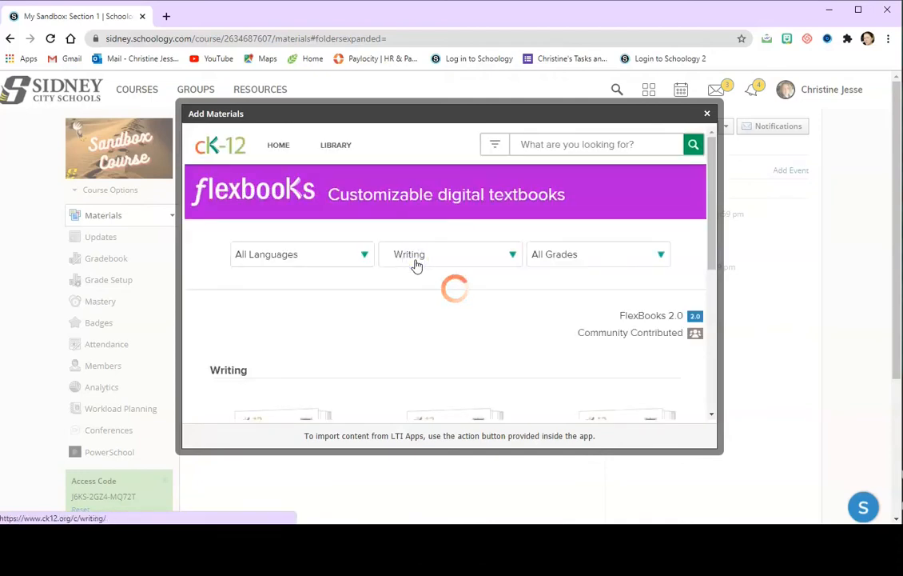
click(598, 253)
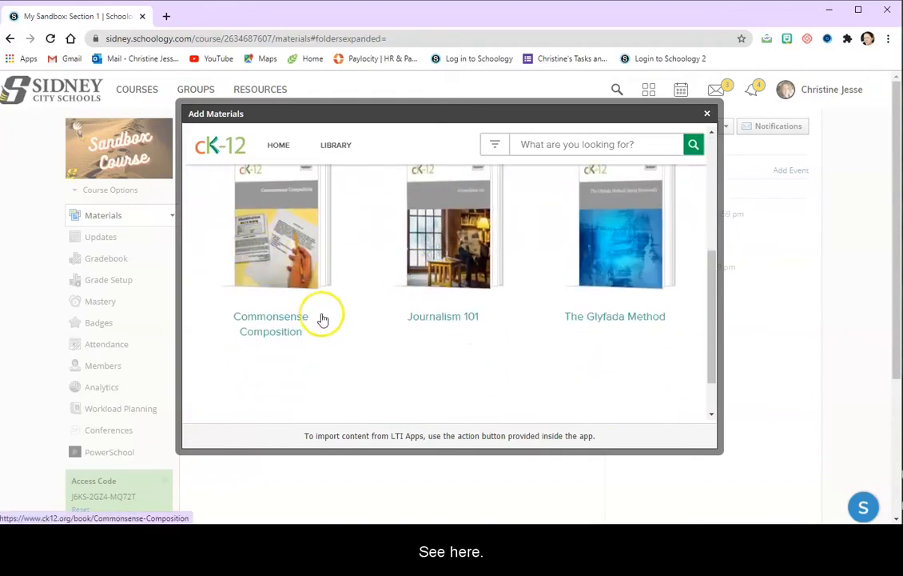
click(271, 323)
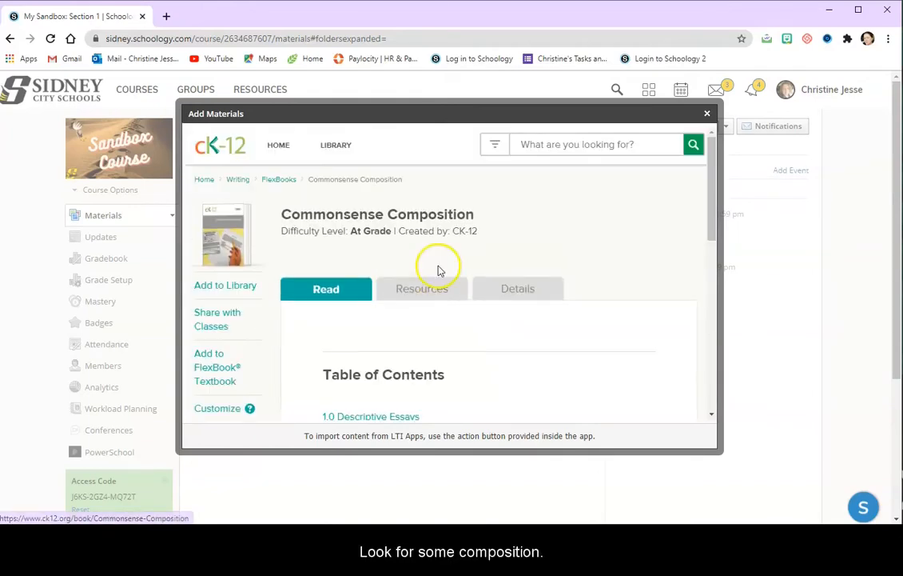
scroll(down, 3)
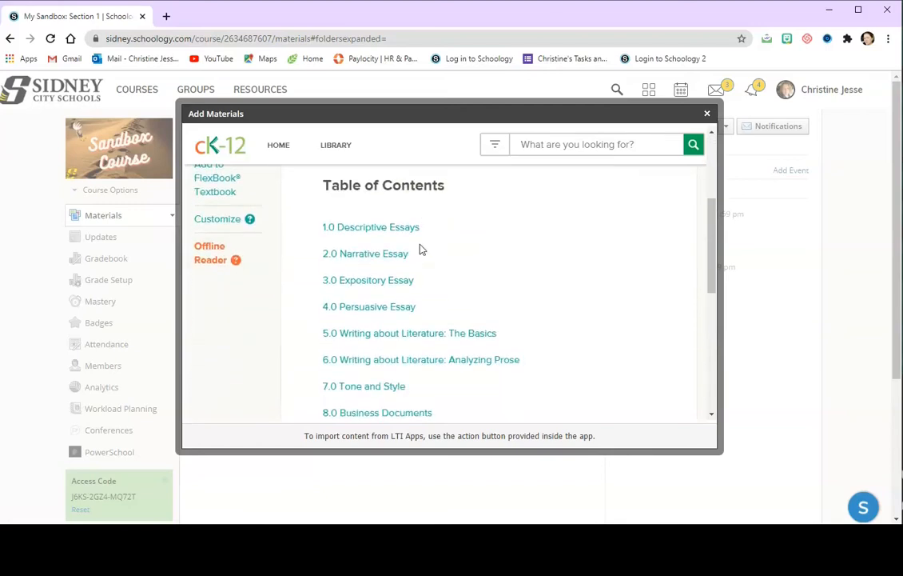
Read through the 2.1 Narrative Essay section of the Narrative Essay chapter.
click(364, 253)
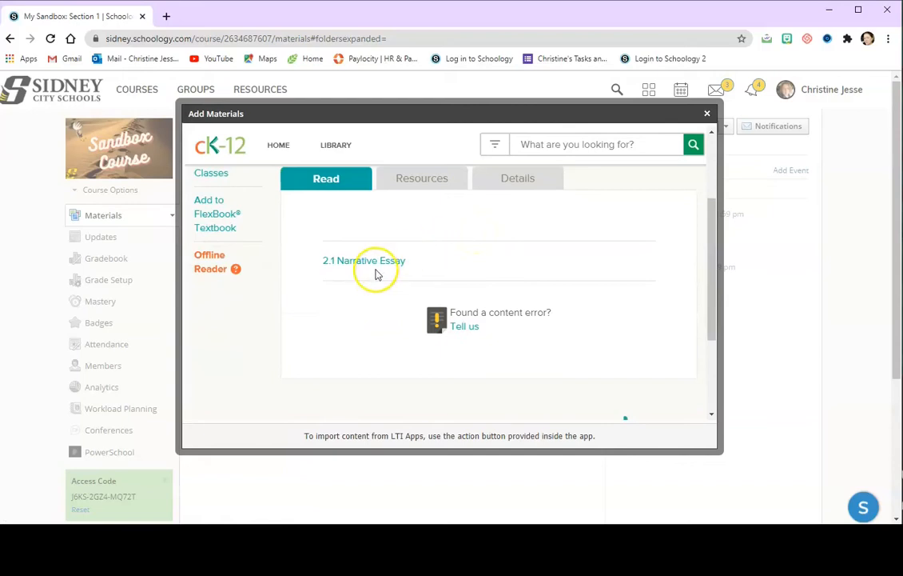
click(364, 259)
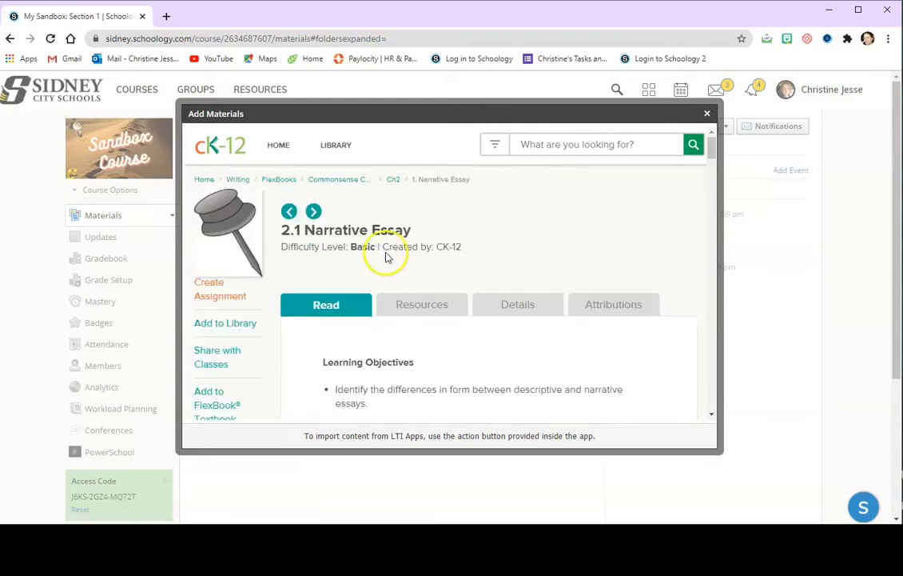
scroll(down, 3)
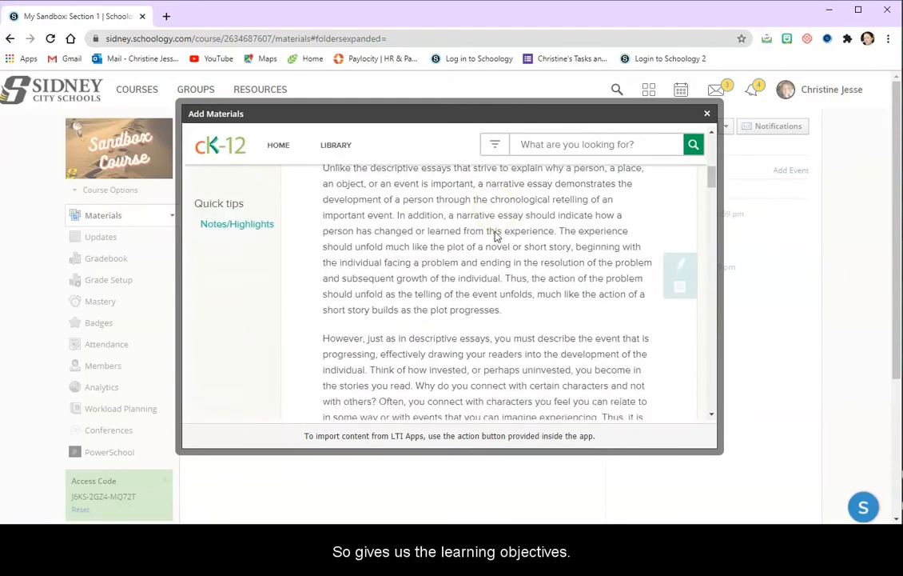
scroll(down, 3)
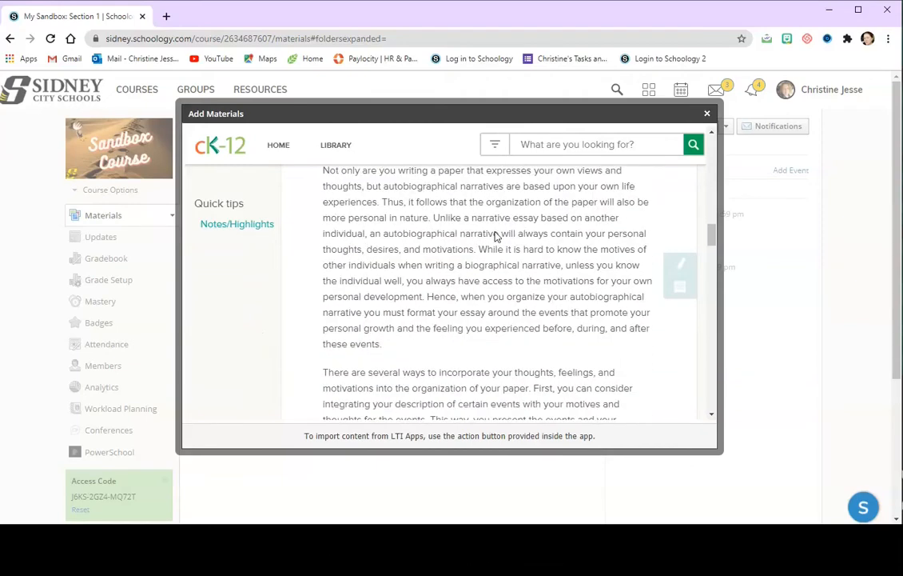
scroll(down, 3)
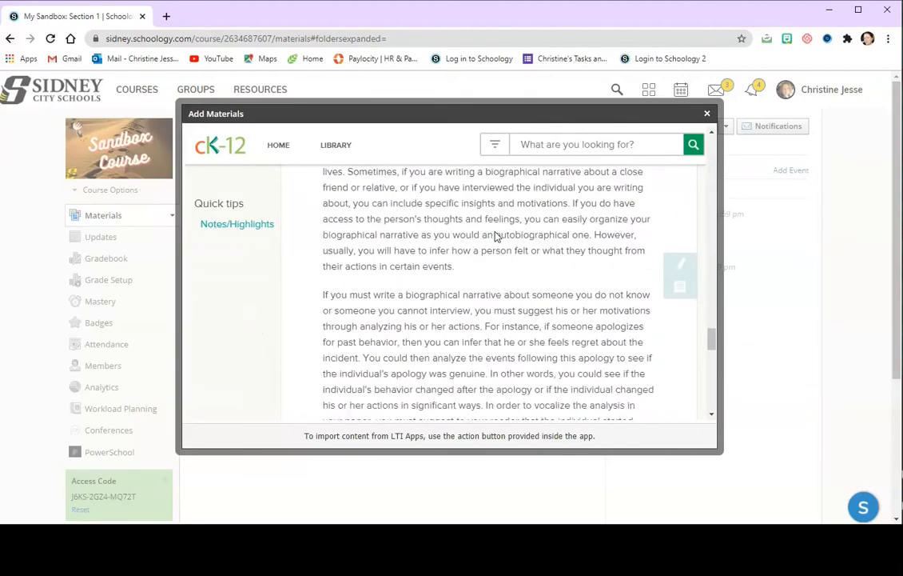
scroll(down, 3)
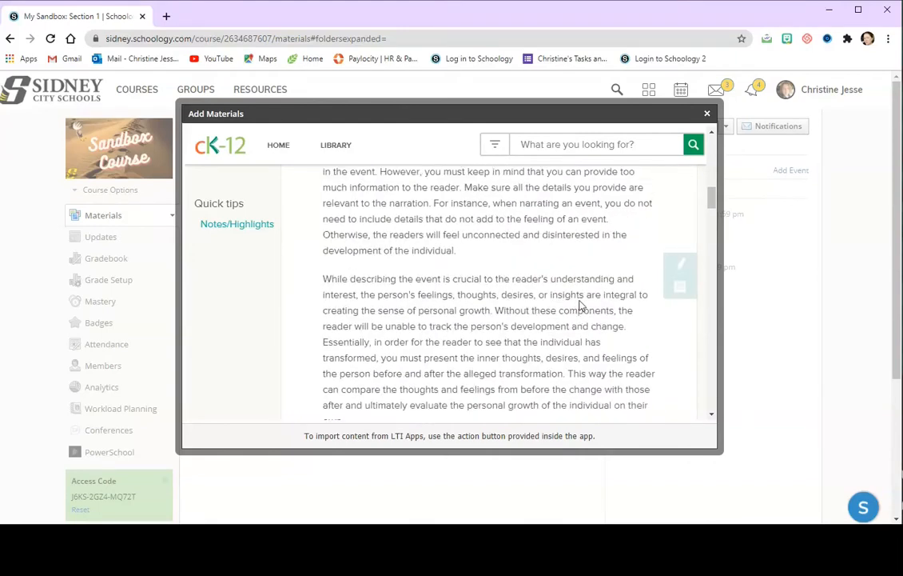
Review the lesson's resources, details and image licence attributions.
click(422, 304)
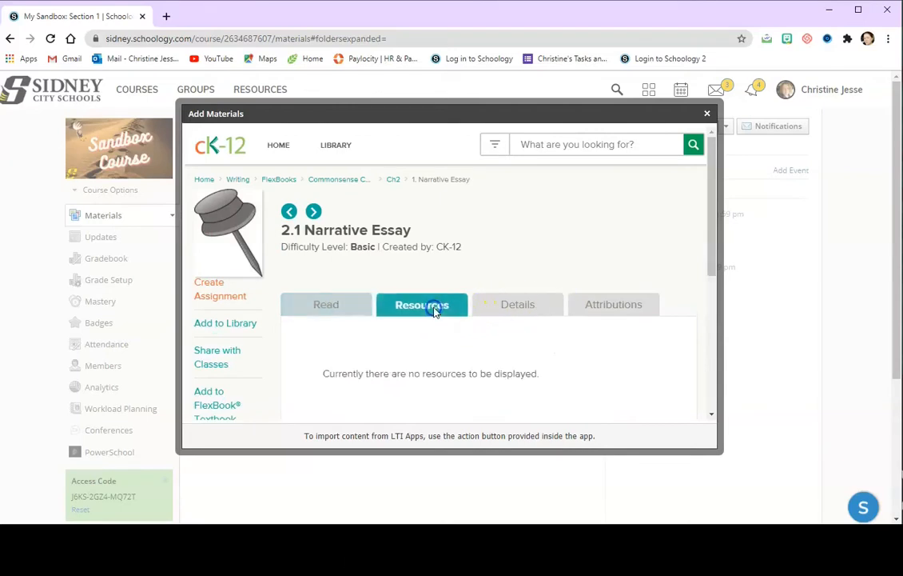
scroll(down, 3)
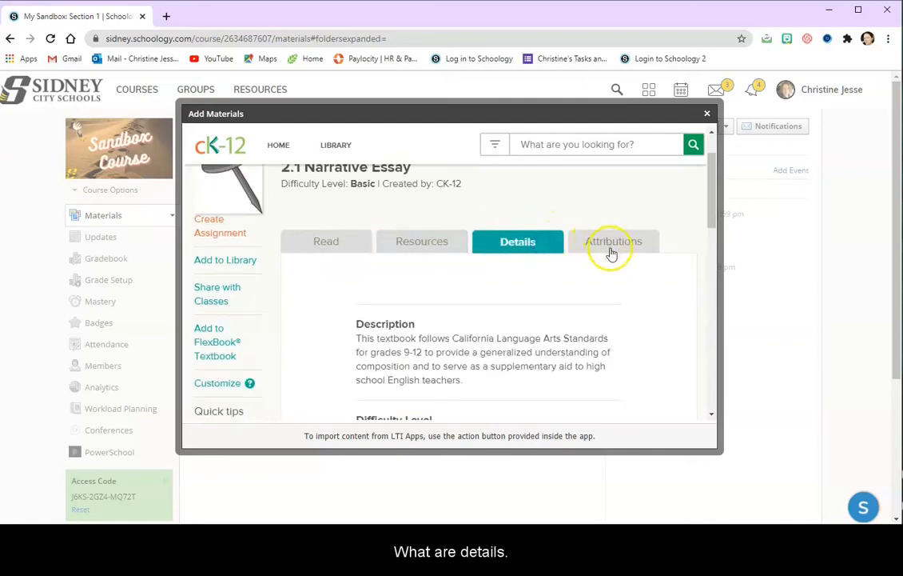
click(614, 241)
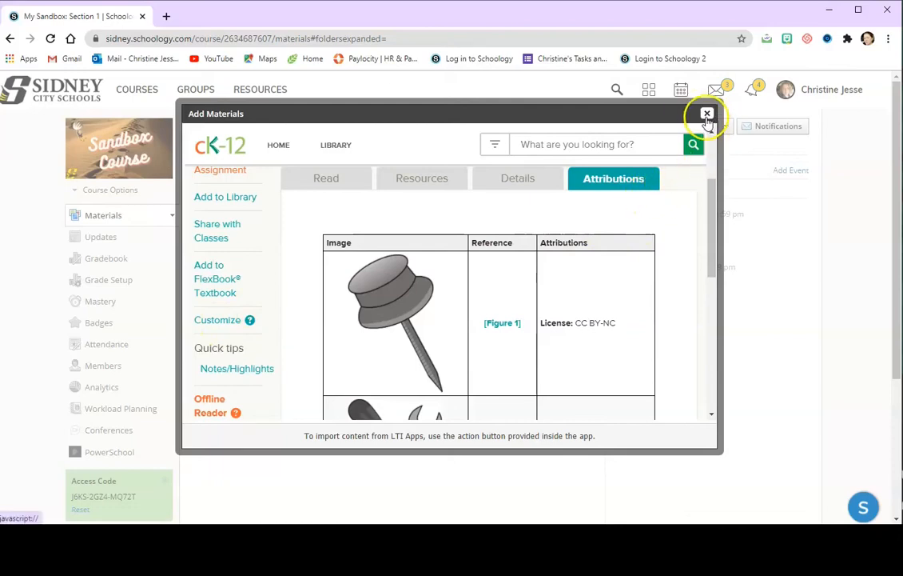
Leave CK-12 and launch Screencast-O-Matic's Choose Embed dialog offering a first recording.
click(707, 112)
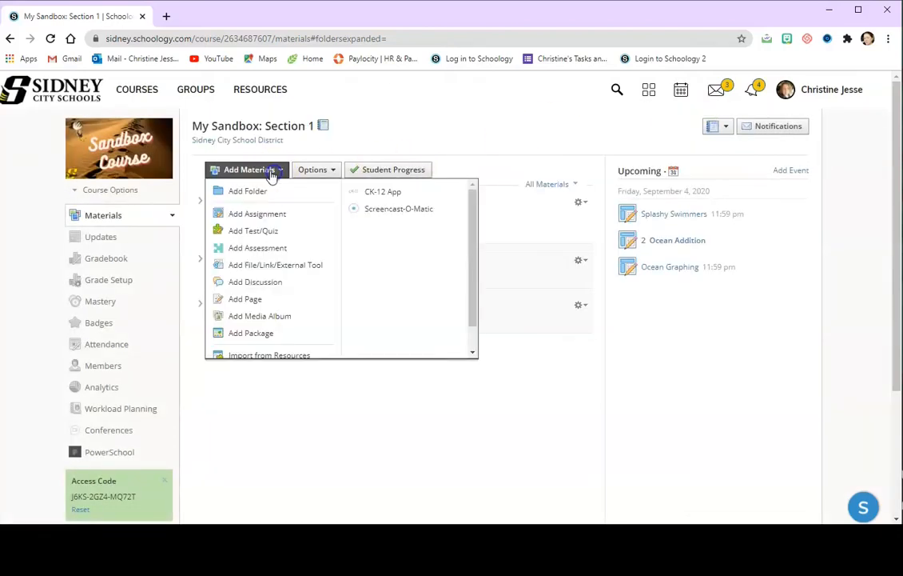
click(400, 208)
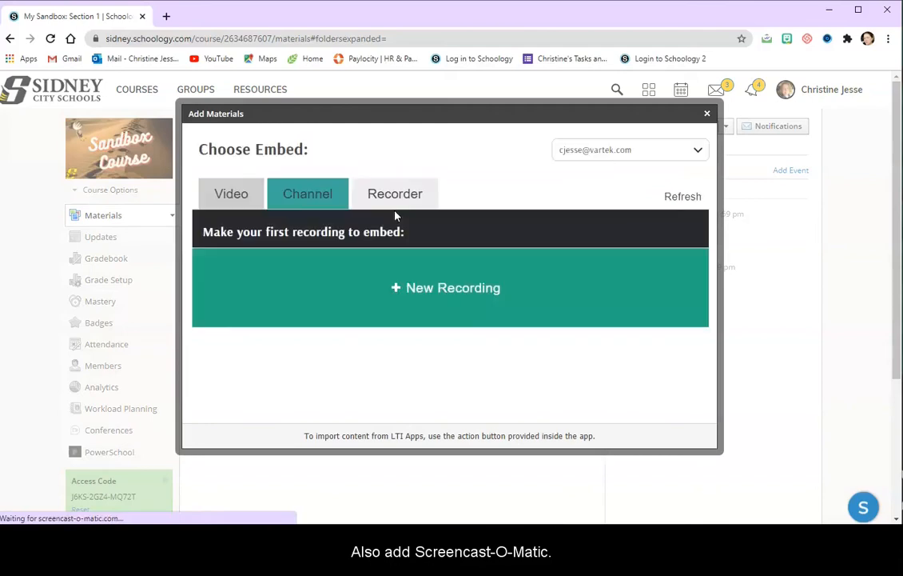
click(444, 288)
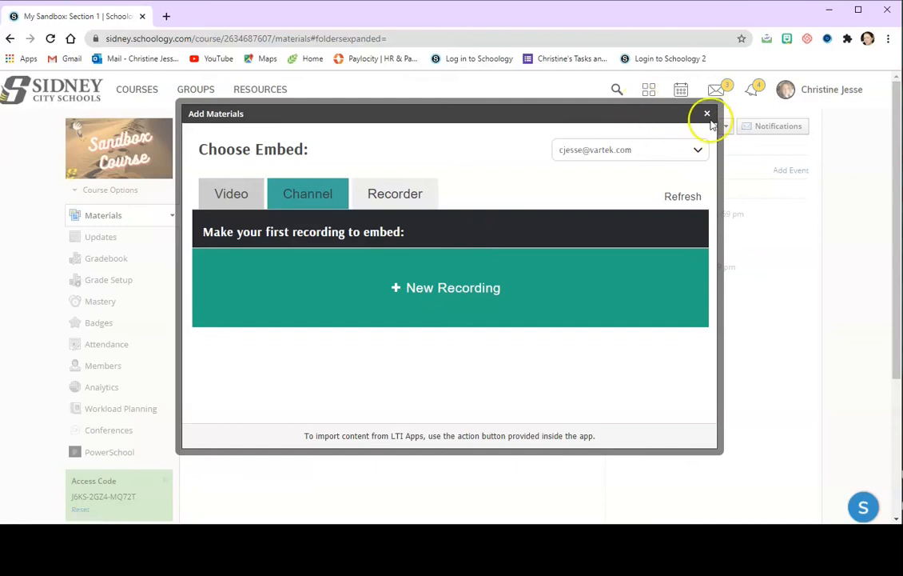
Launch Edpuzzle, sign in with a Google account and look over its account sign-up form.
click(706, 114)
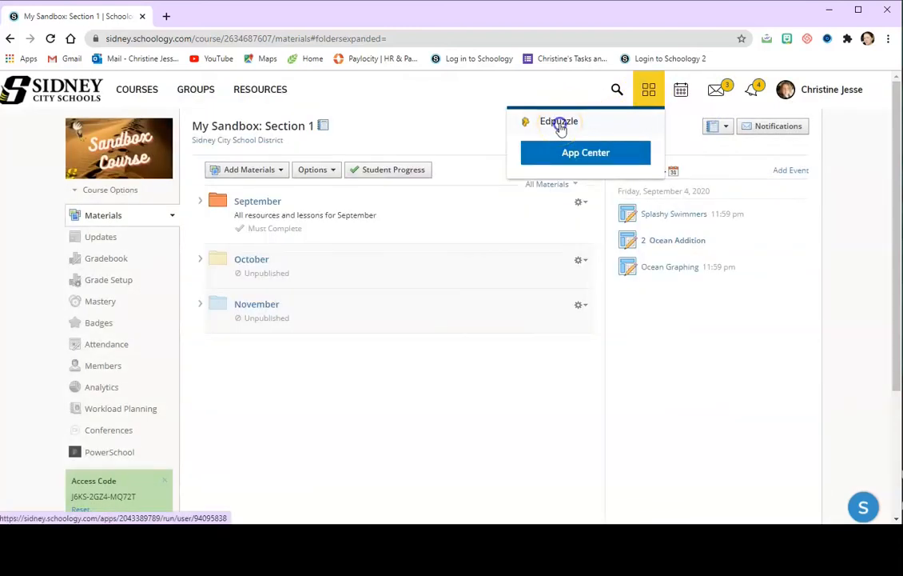
click(560, 121)
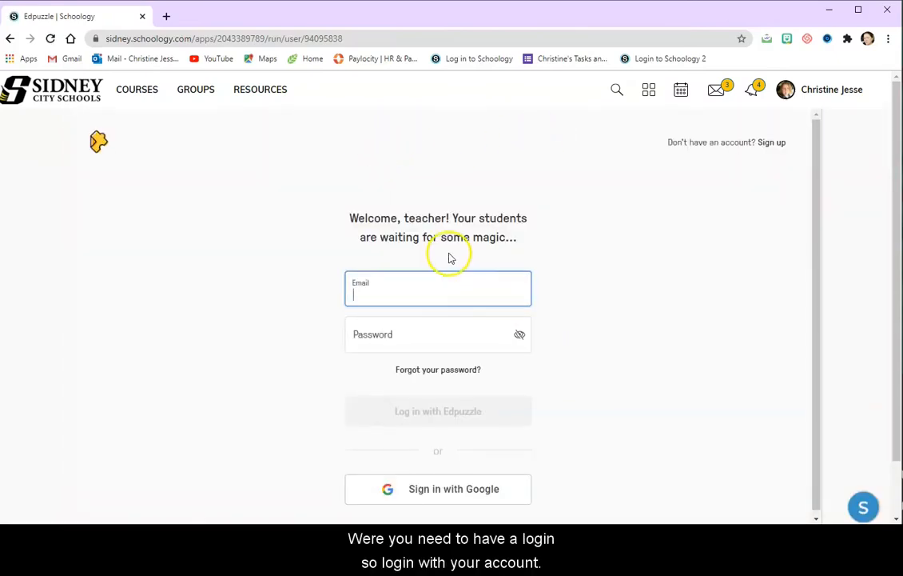
click(439, 489)
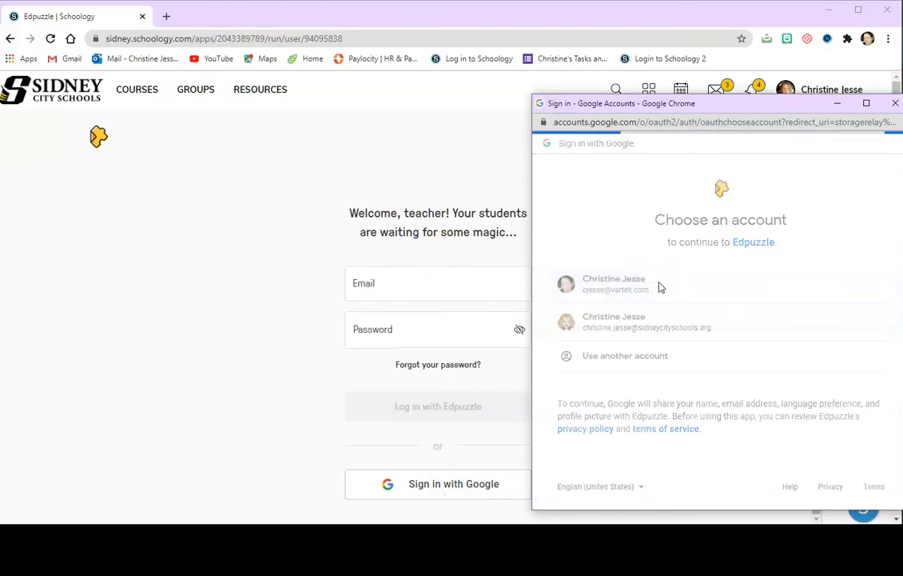
click(614, 284)
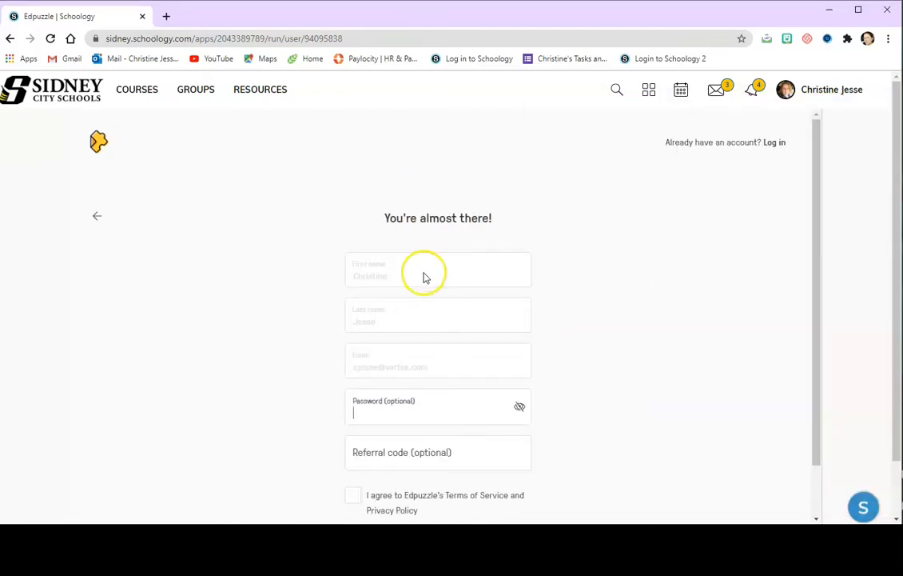
scroll(down, 3)
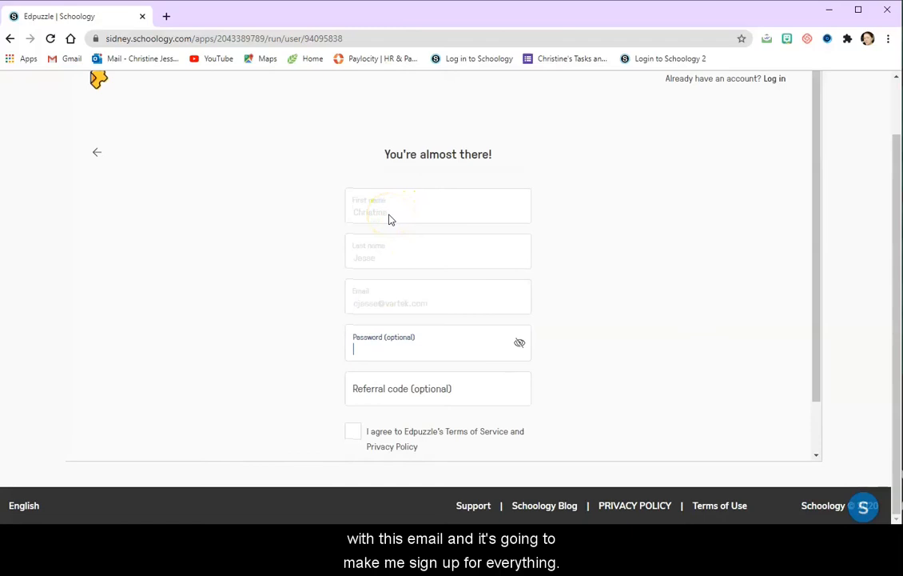
scroll(down, 3)
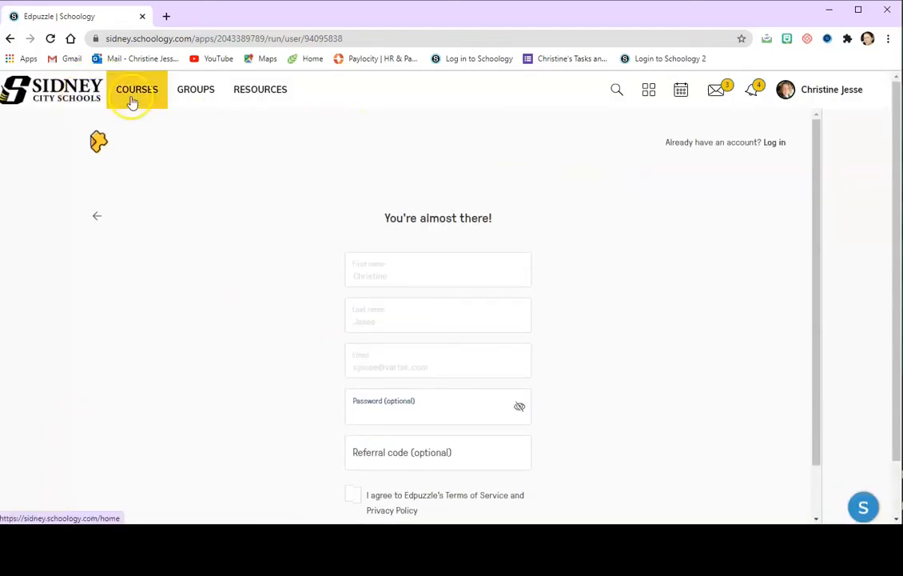
Return to My Sandbox: Section 1 materials and list the installed apps, now including Edpuzzle.
click(138, 90)
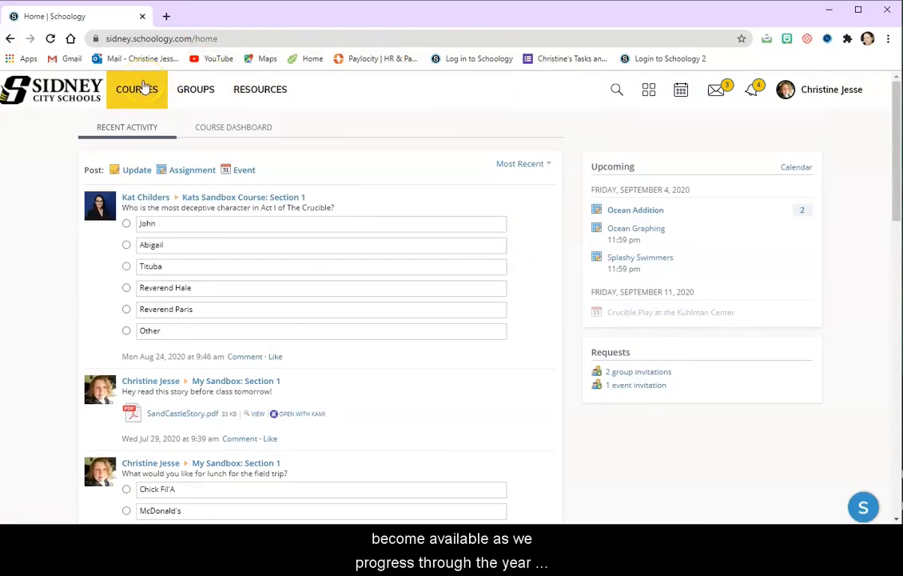
click(138, 89)
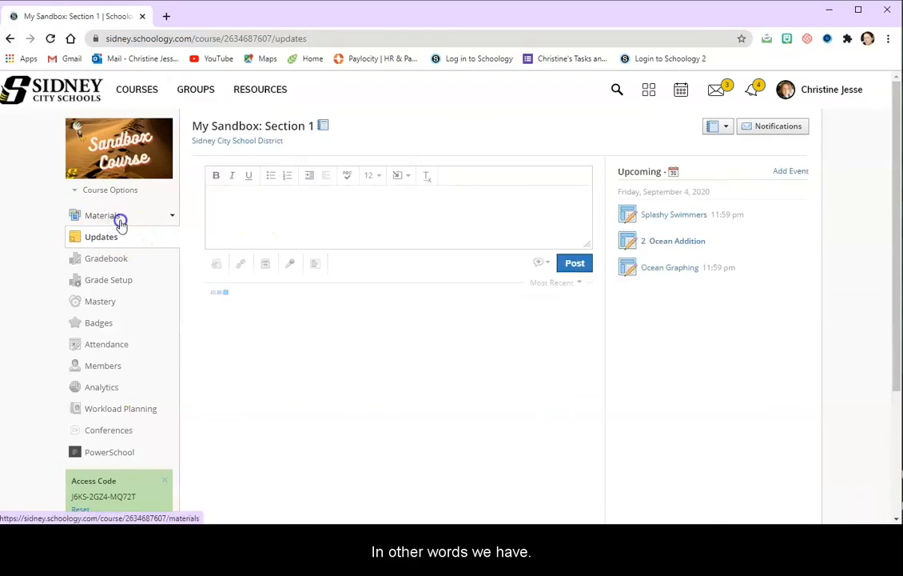
click(102, 214)
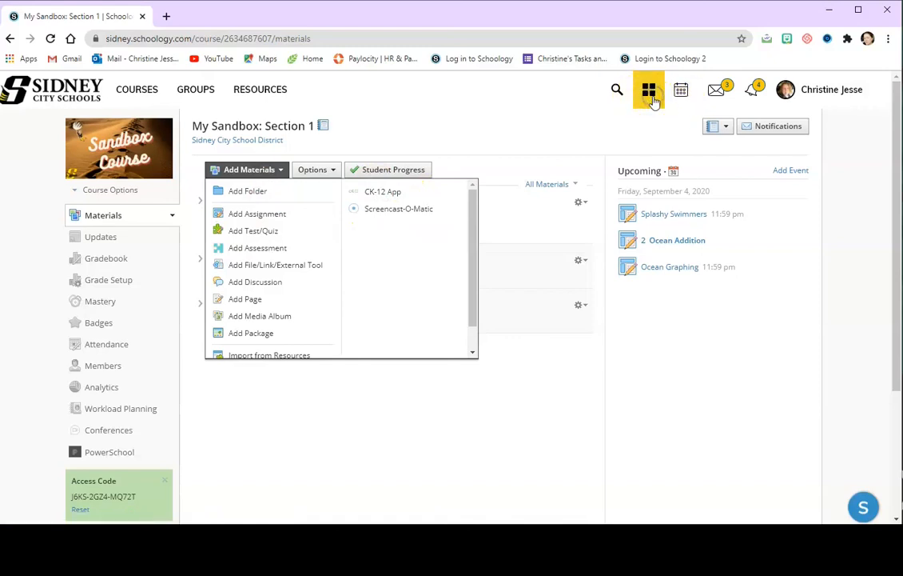
click(649, 89)
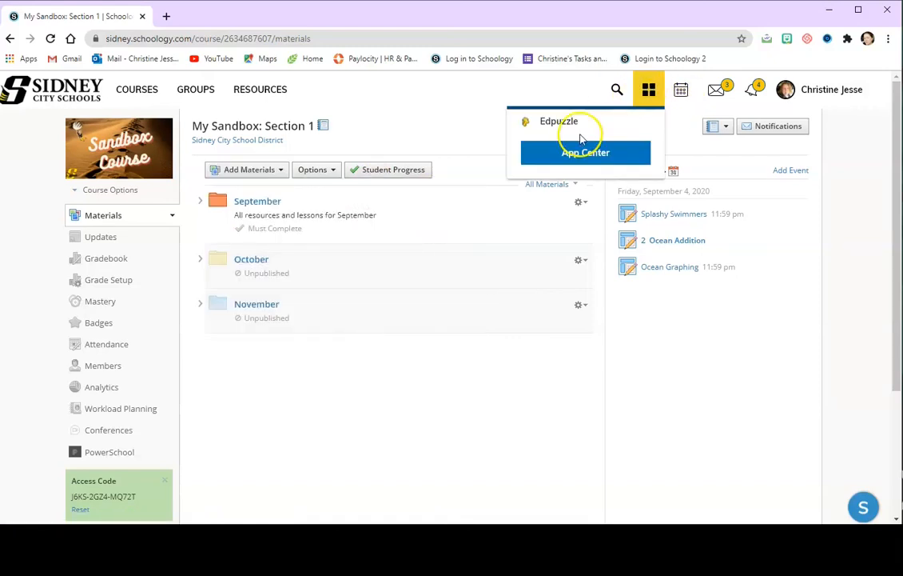